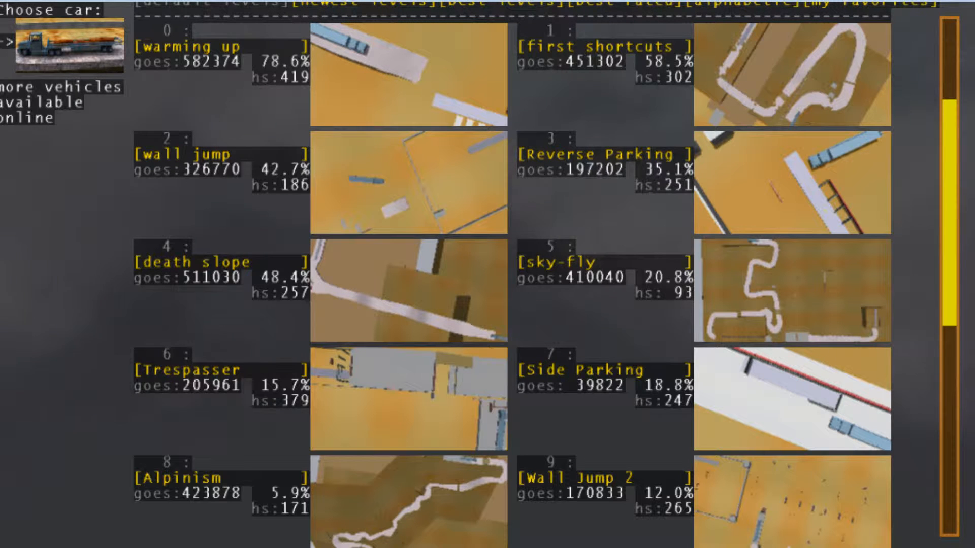
Launch the Trespasser cargo mission and drive the loaded truck toward the parking pad
{"action": "left_click", "coordinate": [562, 262]}
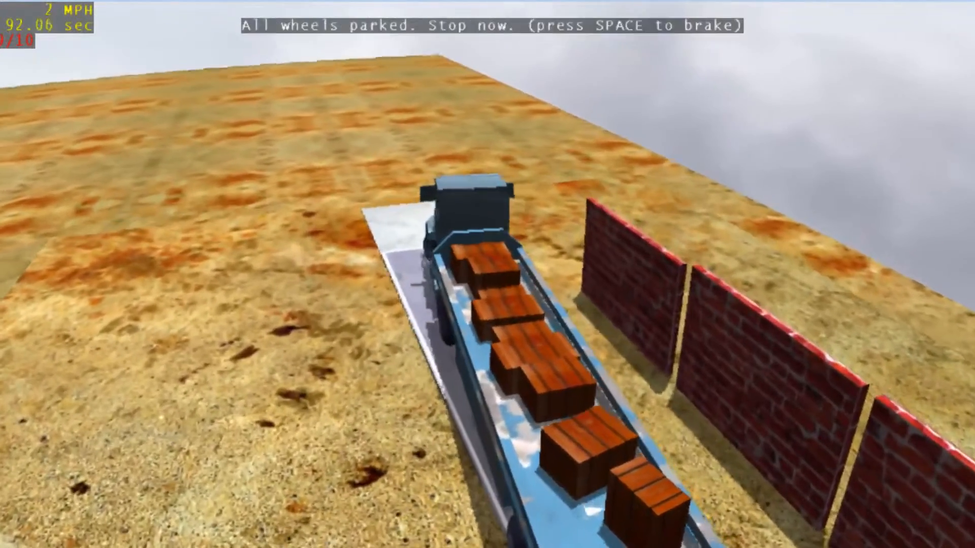
Brake the truck to settle it on the parking strip; the run ends in a crash
{"action": "key", "text": "space"}
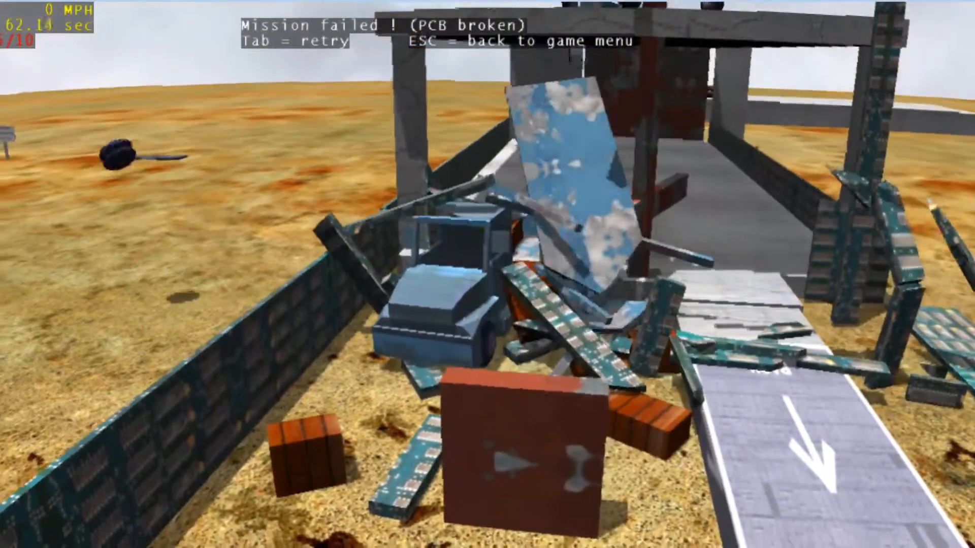
Retry the failed cargo mission repeatedly after each PCB-broken crash
{"action": "key", "text": "Tab"}
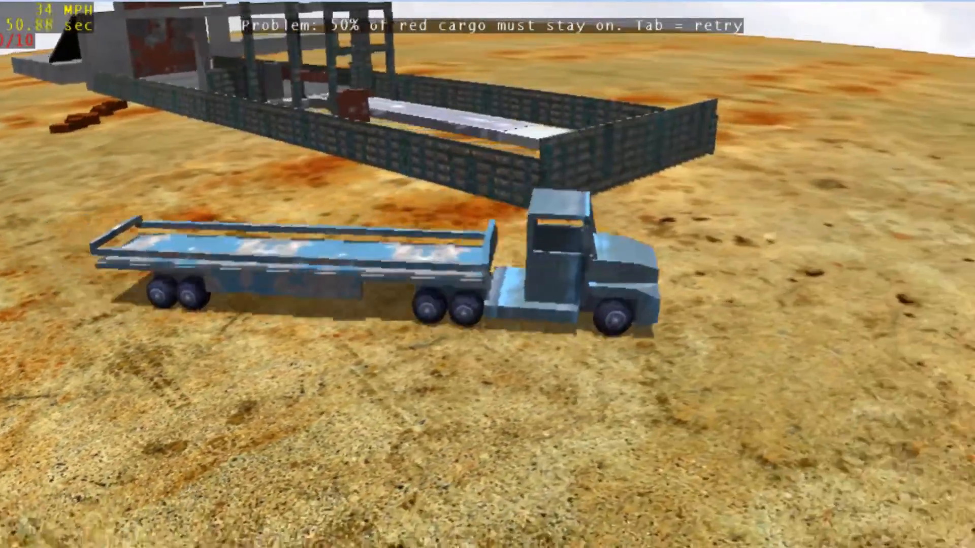
{"action": "key", "text": "w"}
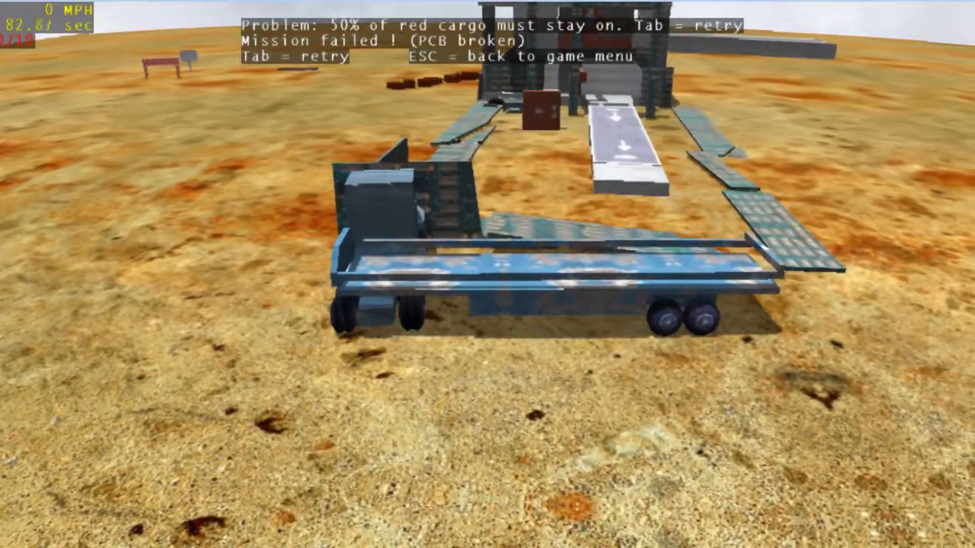
{"action": "key", "text": "Tab"}
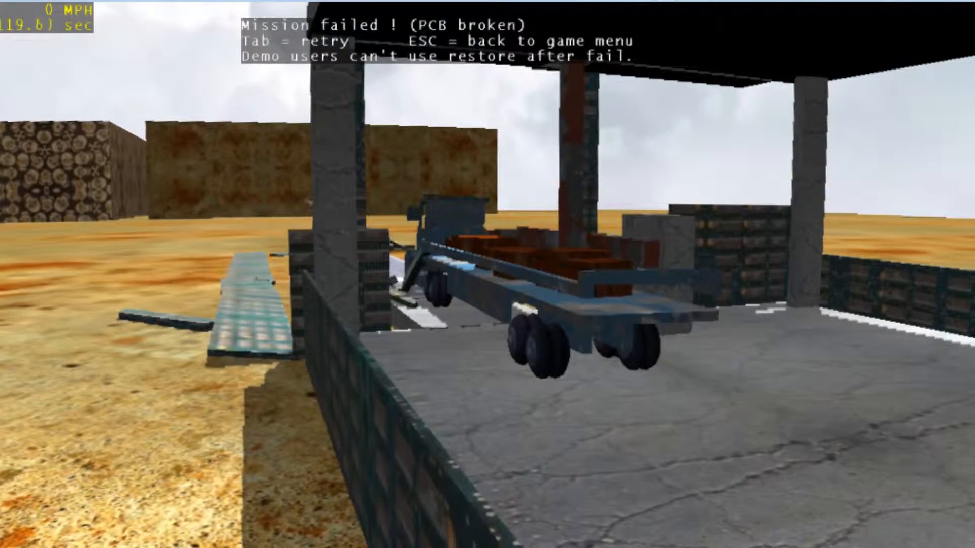
Restart the cargo run after the truck breaks its PCB at the loading shelter
{"action": "key", "text": "Tab"}
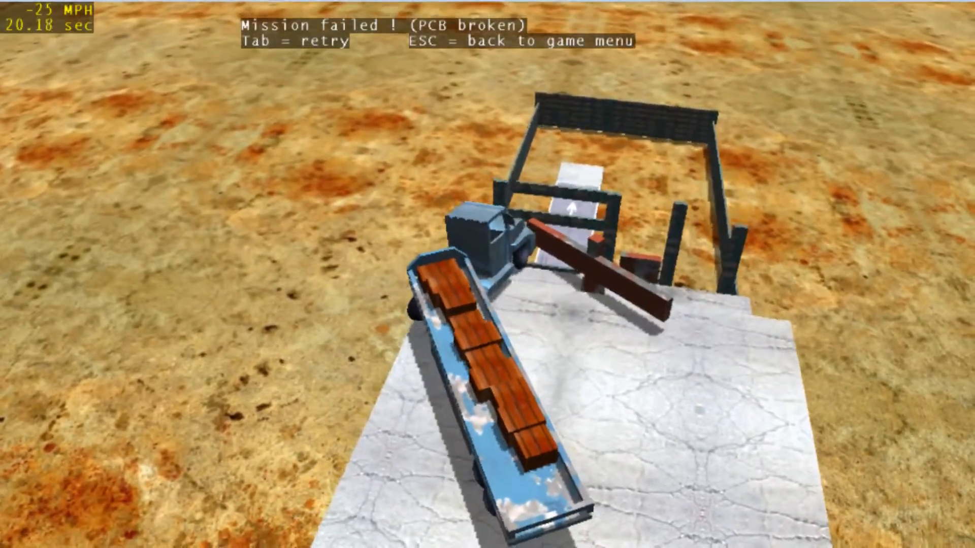
Begin a fresh attempt with the fully loaded red-cargo truck back at the start
{"action": "key", "text": "Tab"}
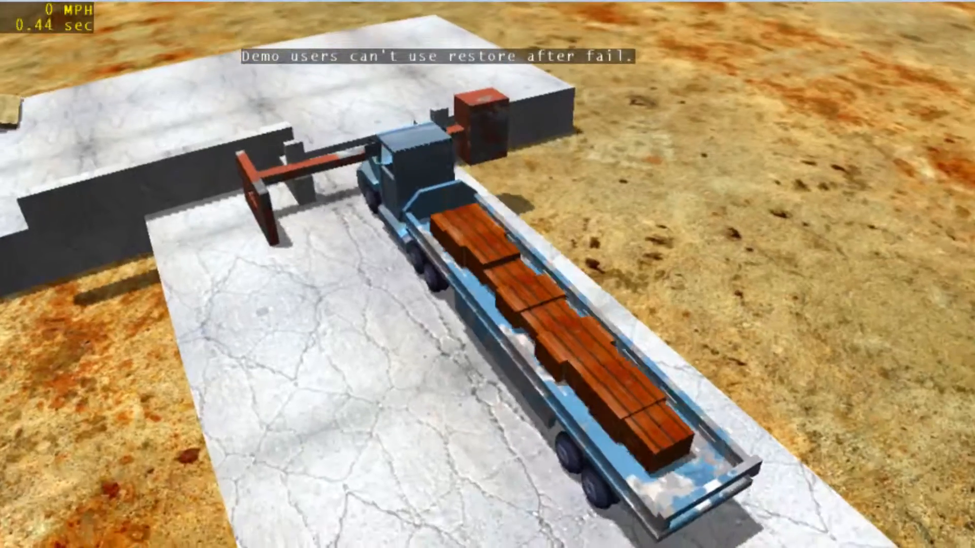